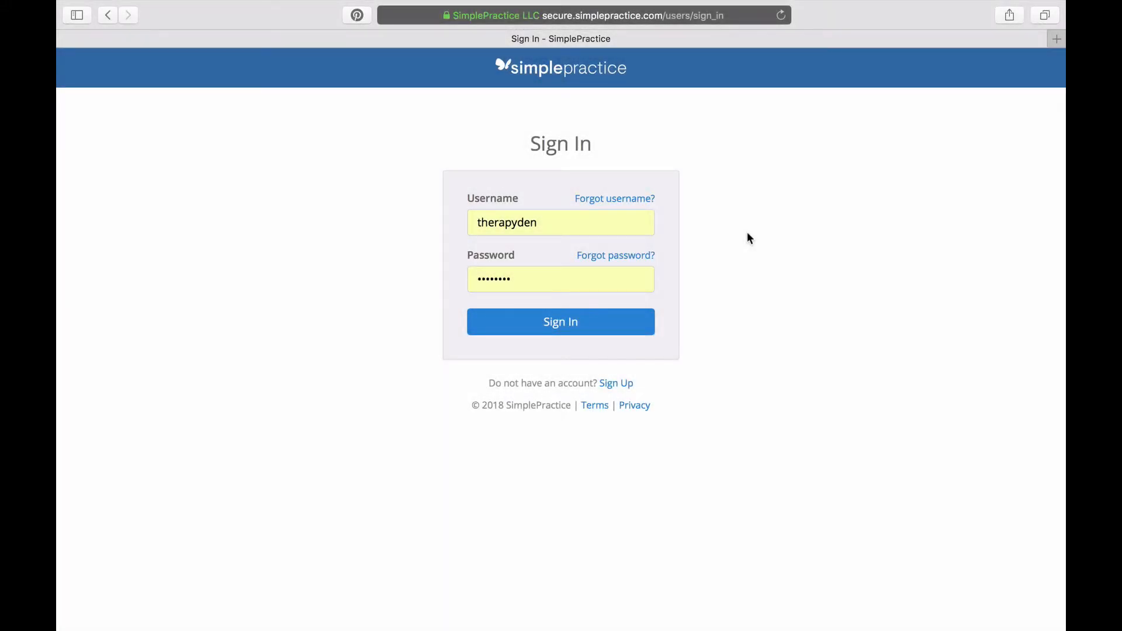
Sign in to SimplePractice and reach the May 2018 calendar with the account menu showing
{"action": "left_click", "coordinate": [560, 321]}
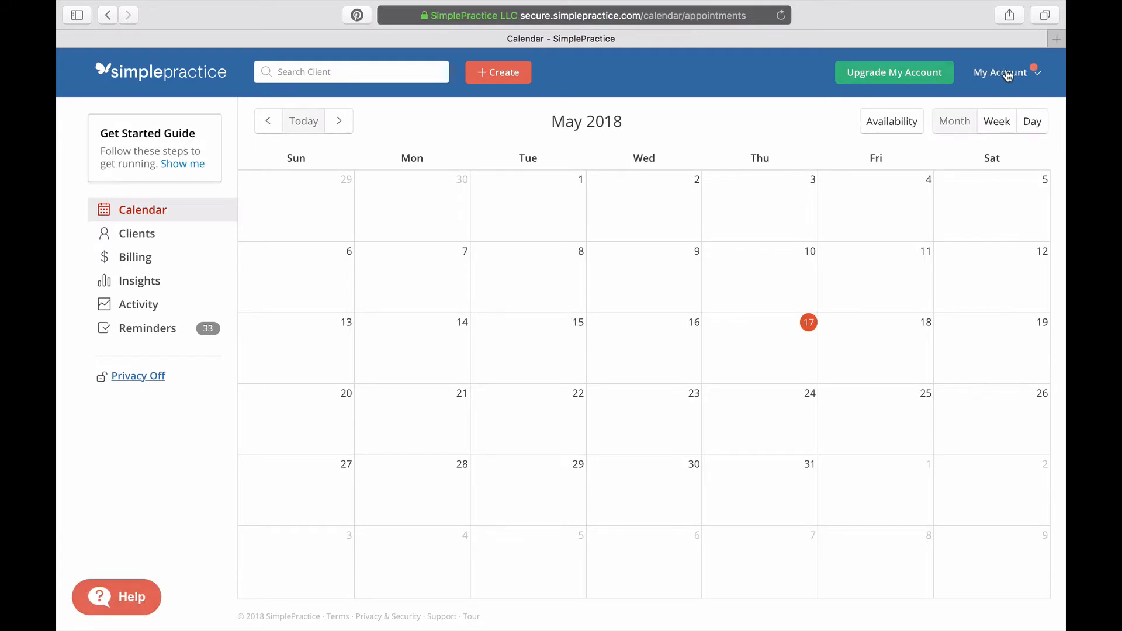
{"action": "left_click", "coordinate": [1001, 71]}
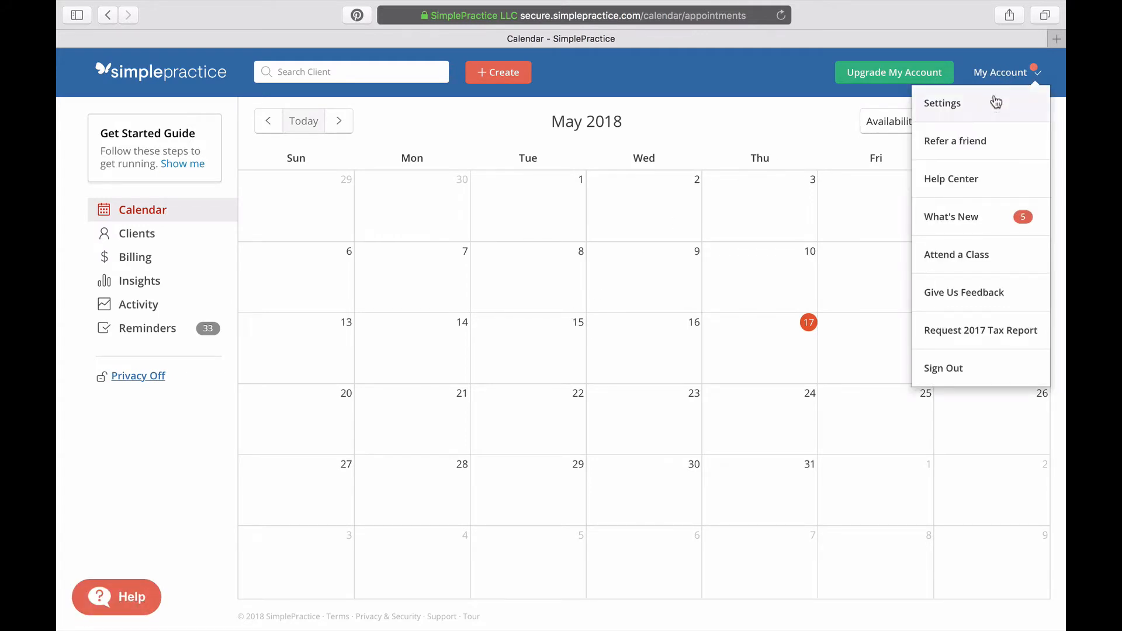
Copy the booking widget embed code from the SimplePractice practice settings
{"action": "left_click", "coordinate": [942, 103]}
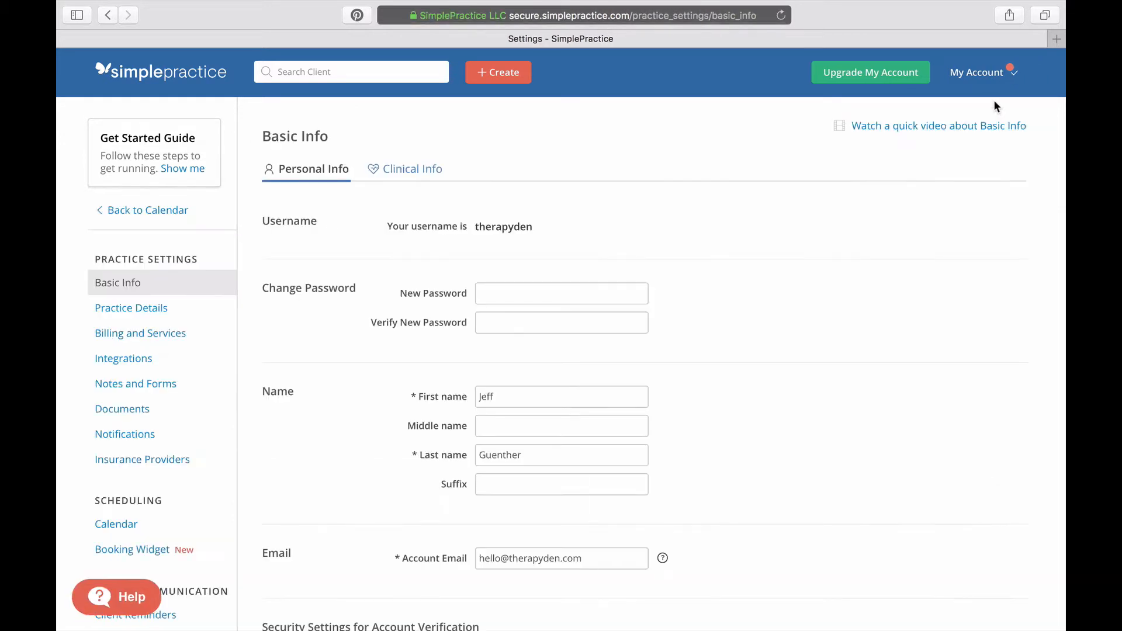
{"action": "mouse_move", "coordinate": [222, 480]}
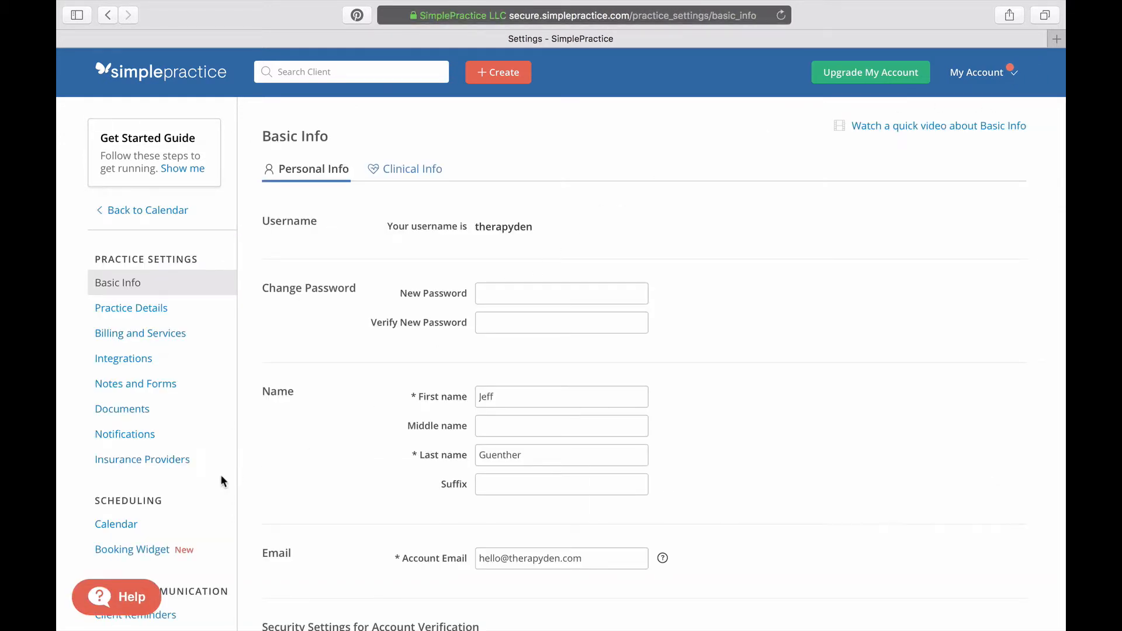
{"action": "scroll", "scroll_direction": "down", "scroll_amount": 3}
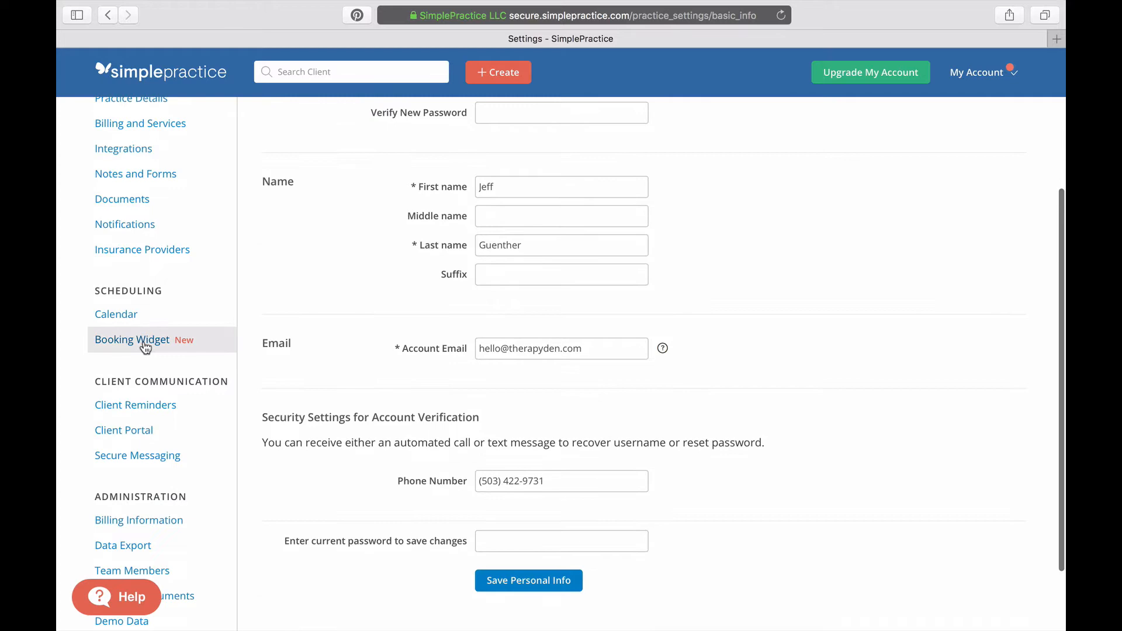
{"action": "left_click", "coordinate": [132, 339]}
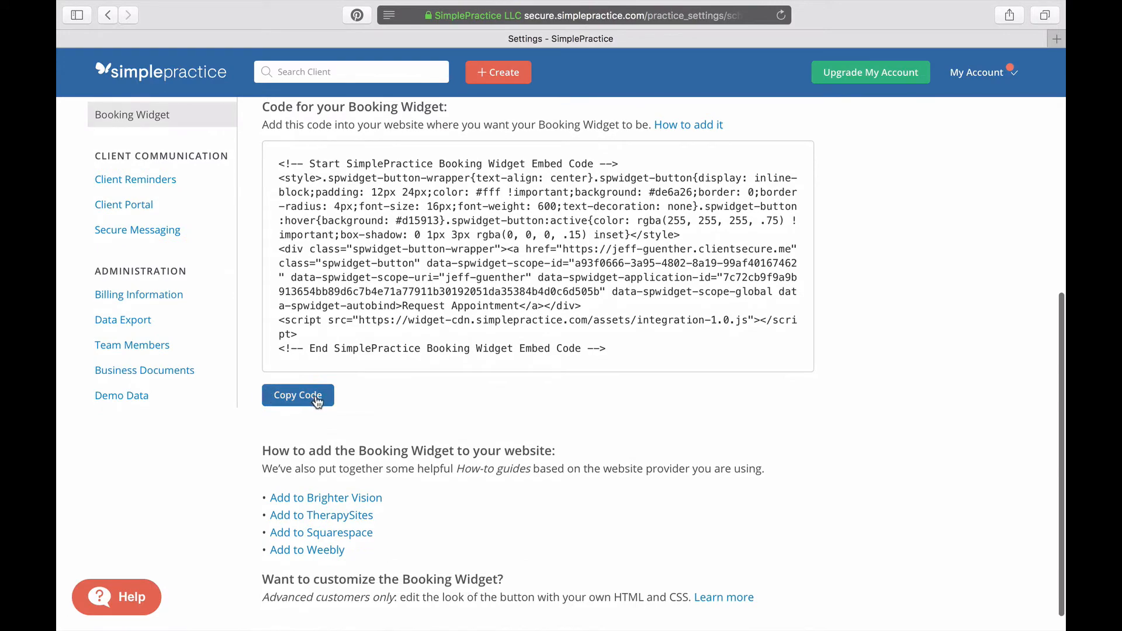
{"action": "left_click", "coordinate": [296, 395]}
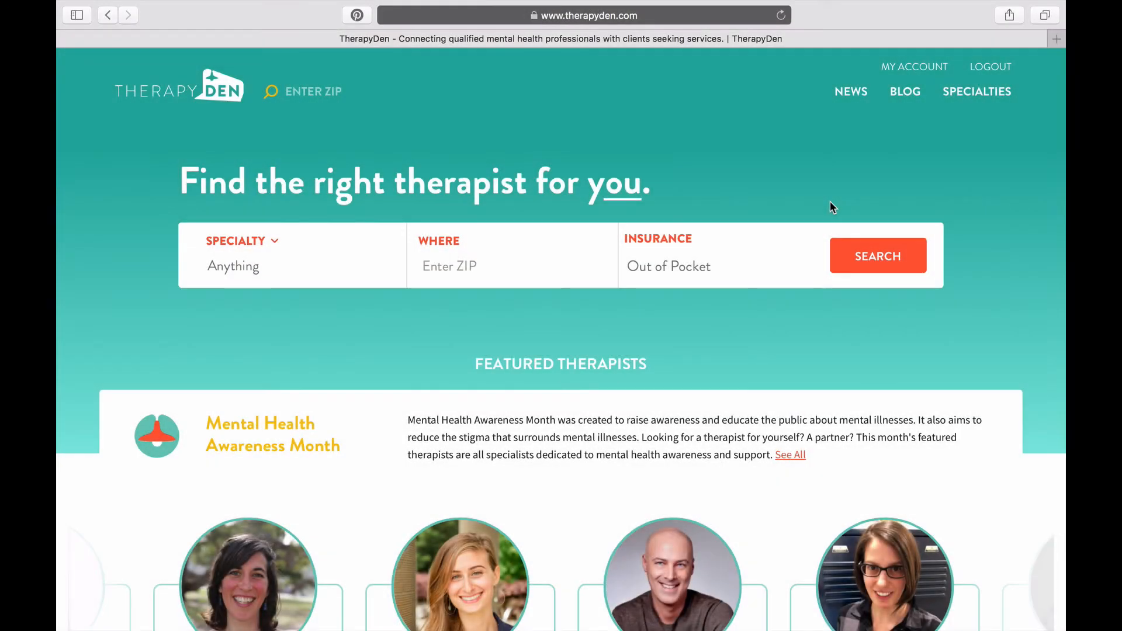
Set the TherapyDen profile's Online Scheduling under Practice Details to SimplePractice with the widget code
{"action": "left_click", "coordinate": [914, 66]}
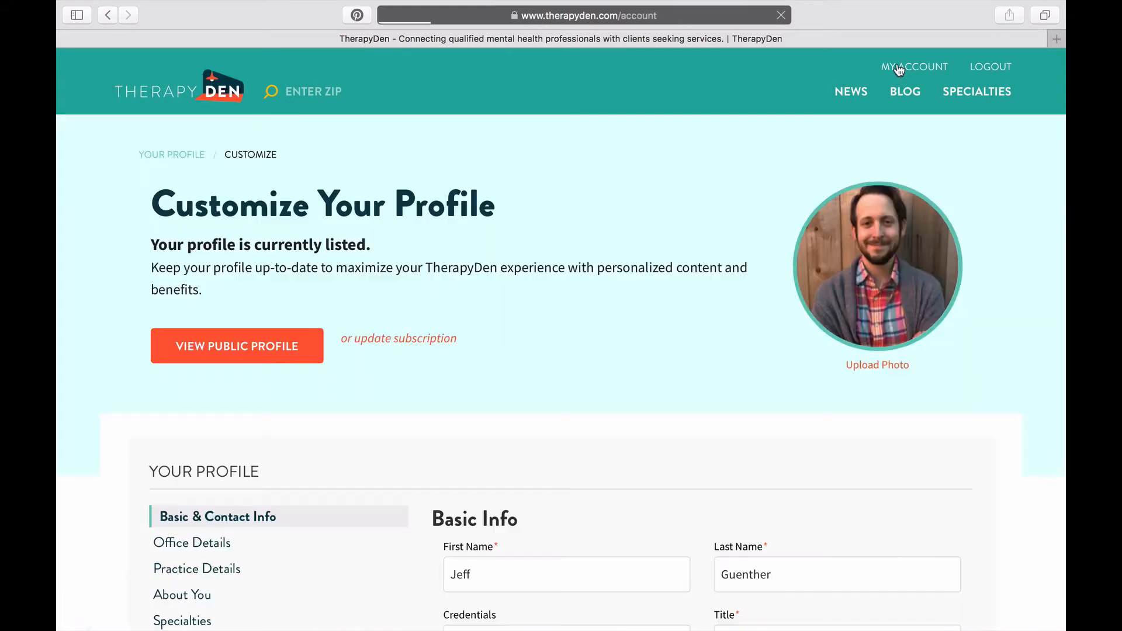
{"action": "scroll", "scroll_direction": "down", "scroll_amount": 3}
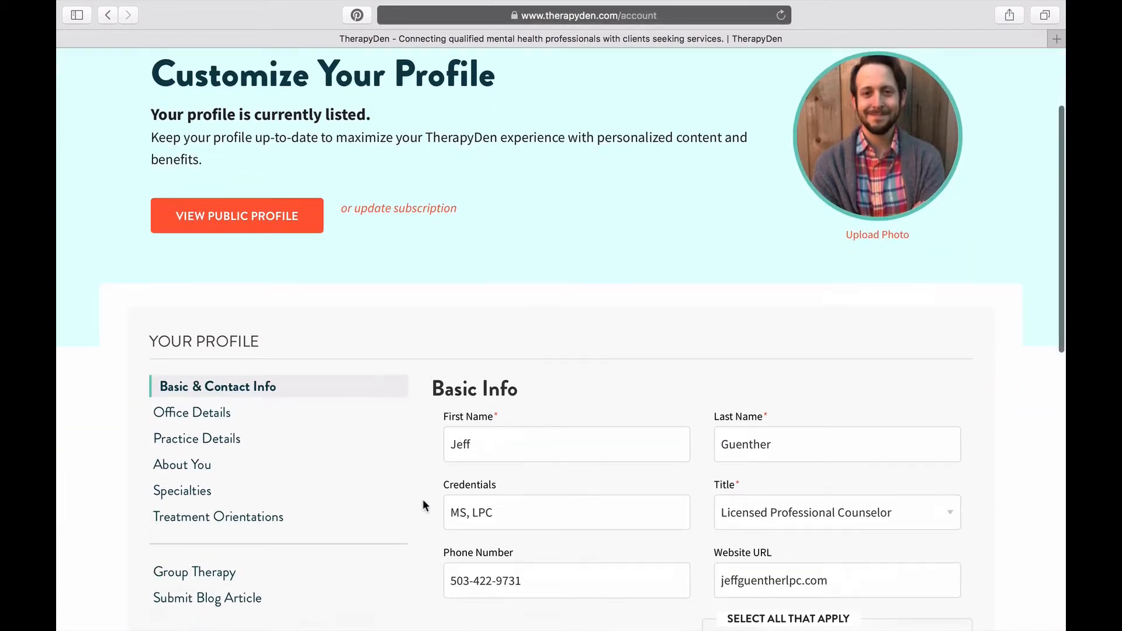
{"action": "left_click", "coordinate": [196, 438]}
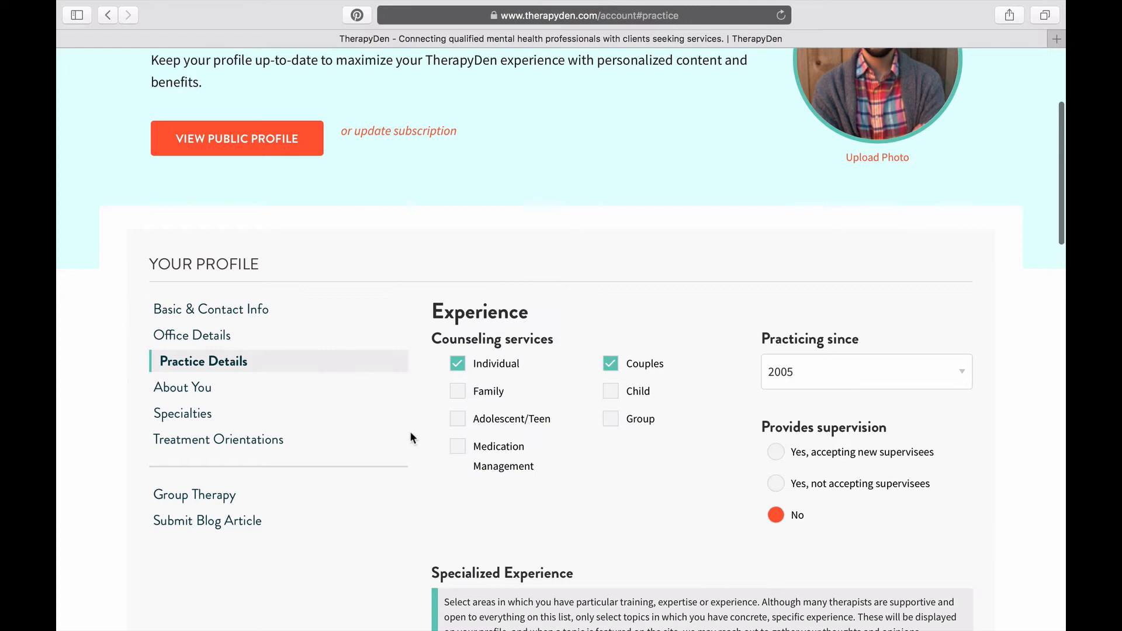
{"action": "scroll", "scroll_direction": "down", "scroll_amount": 3}
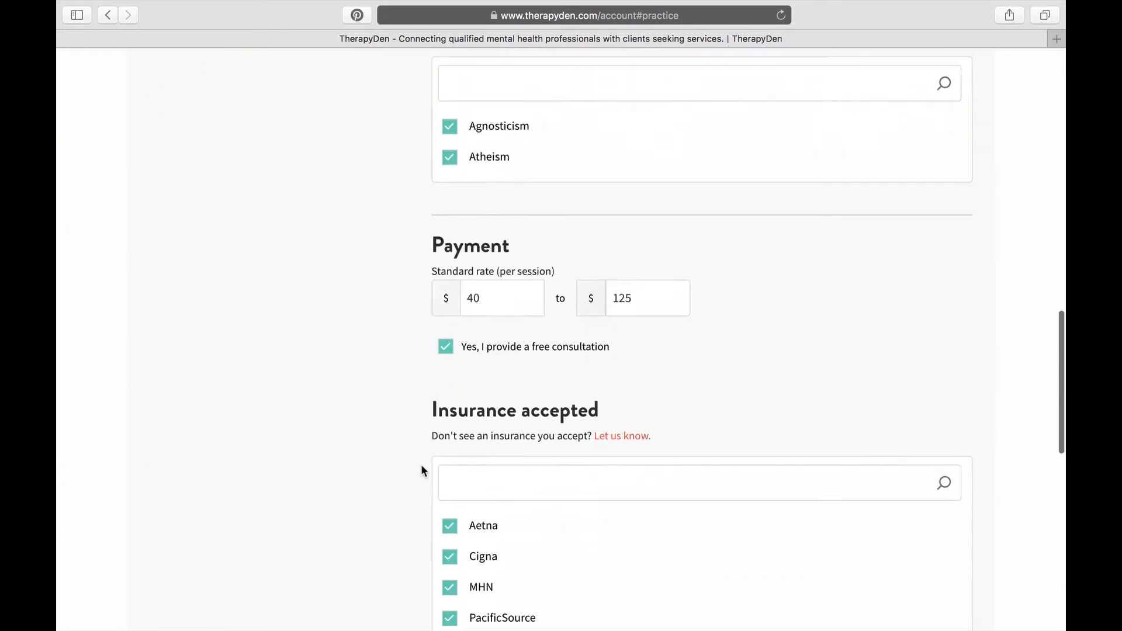
{"action": "scroll", "scroll_direction": "down", "scroll_amount": 3}
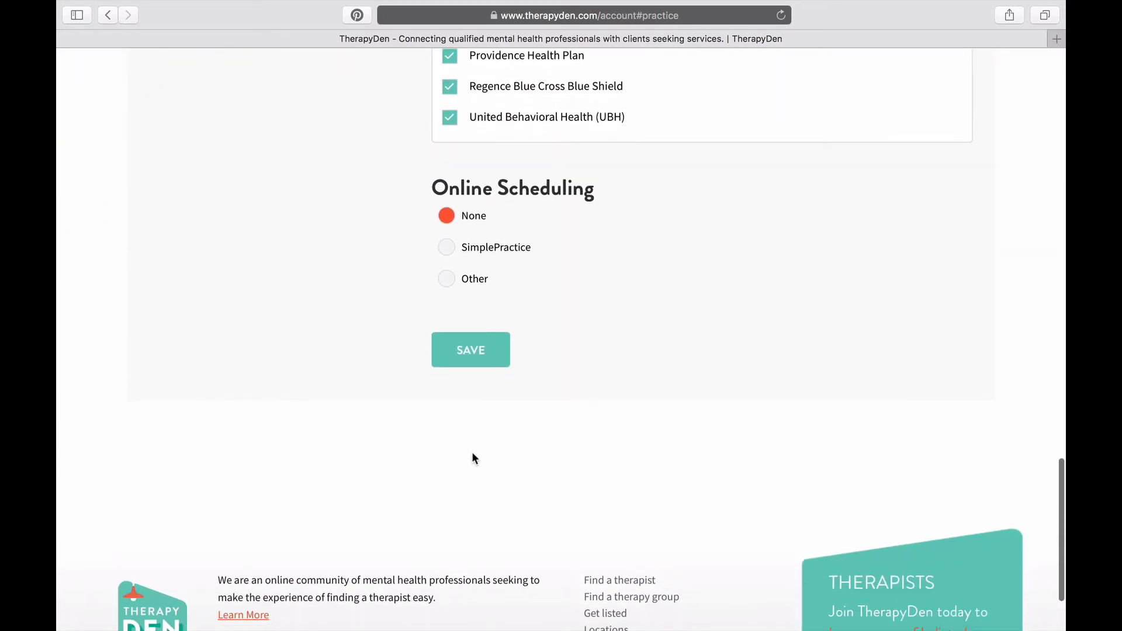
{"action": "left_click", "coordinate": [445, 247]}
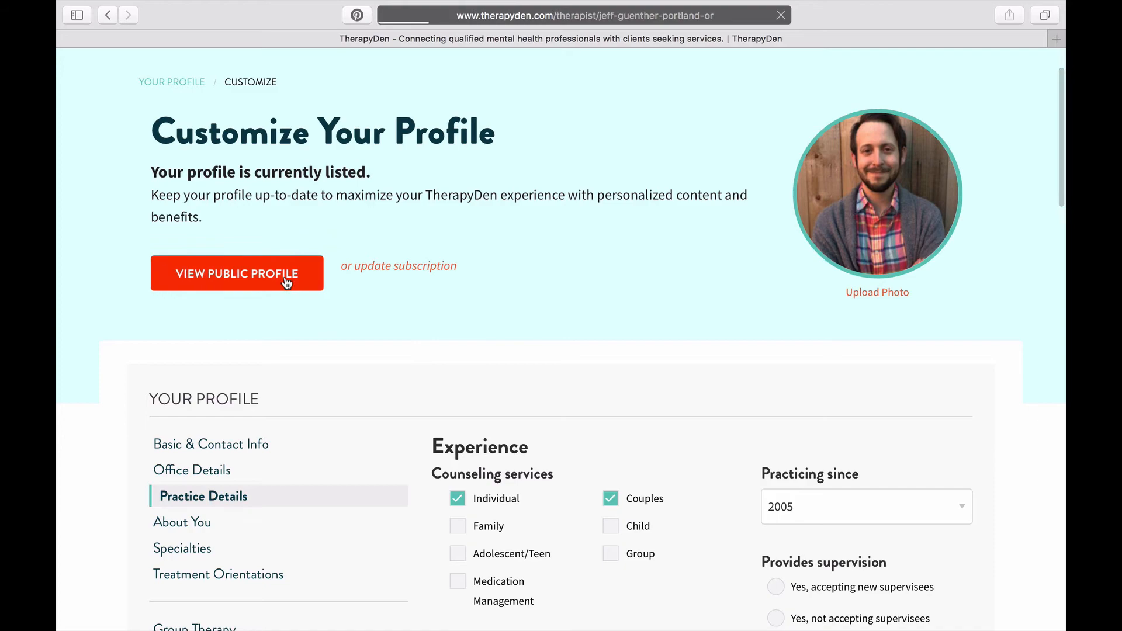
Launch Online Schedule on the public profile, showing a Request an Appointment dialog with Psychiatric Diagnostic Evaluation
{"action": "left_click", "coordinate": [236, 273]}
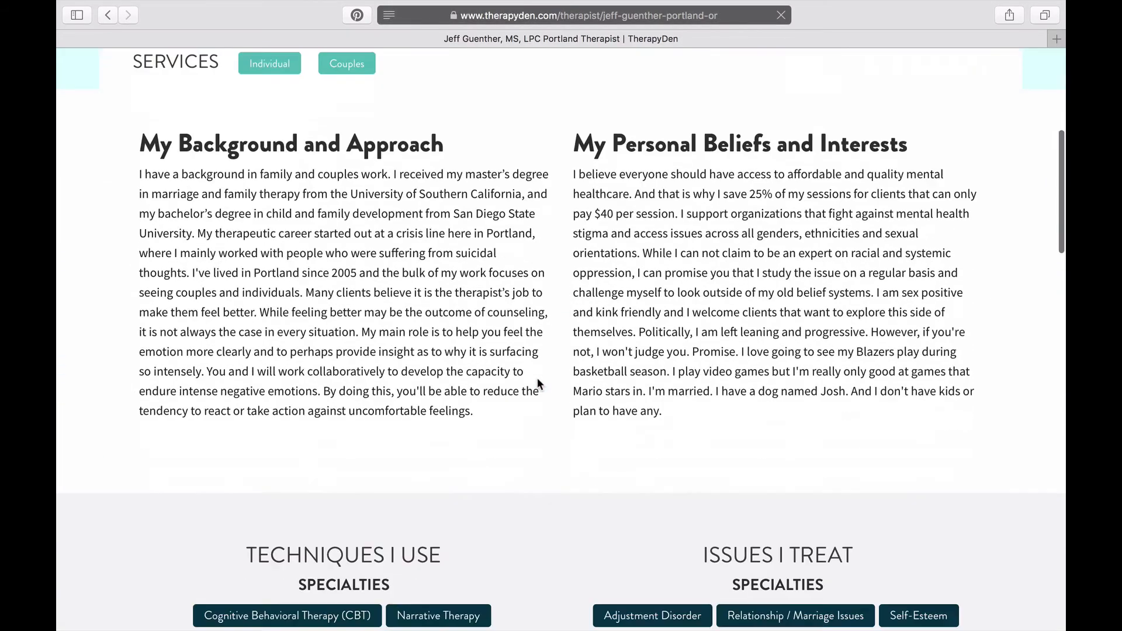
{"action": "scroll", "scroll_direction": "down", "scroll_amount": 3}
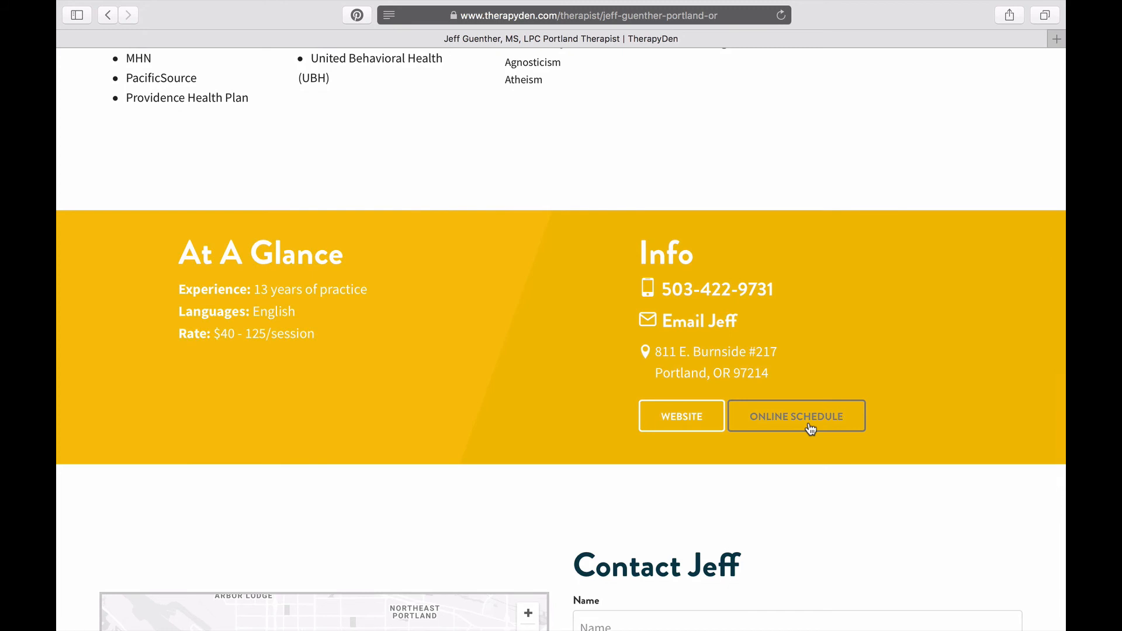
{"action": "left_click", "coordinate": [796, 416]}
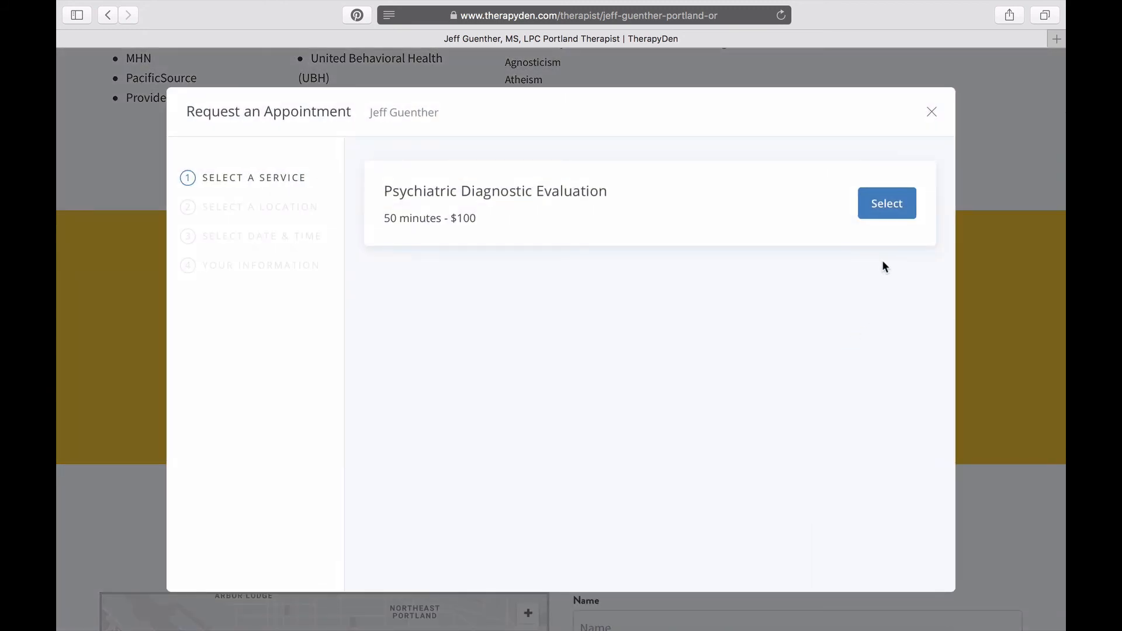